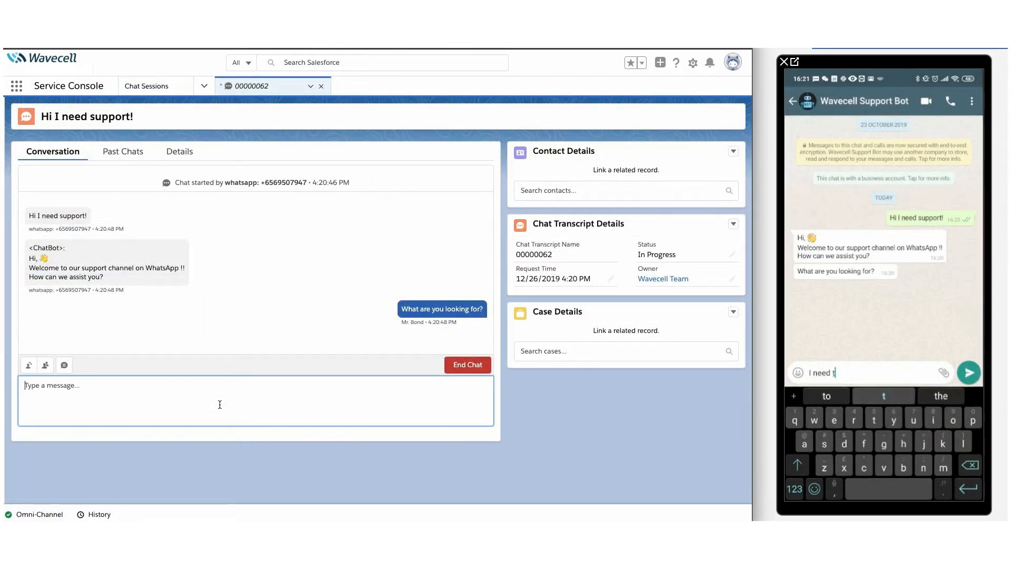
Step: Focus the message box in chat 00000062 to reply to 'I need technical details'
left_click(968, 373)
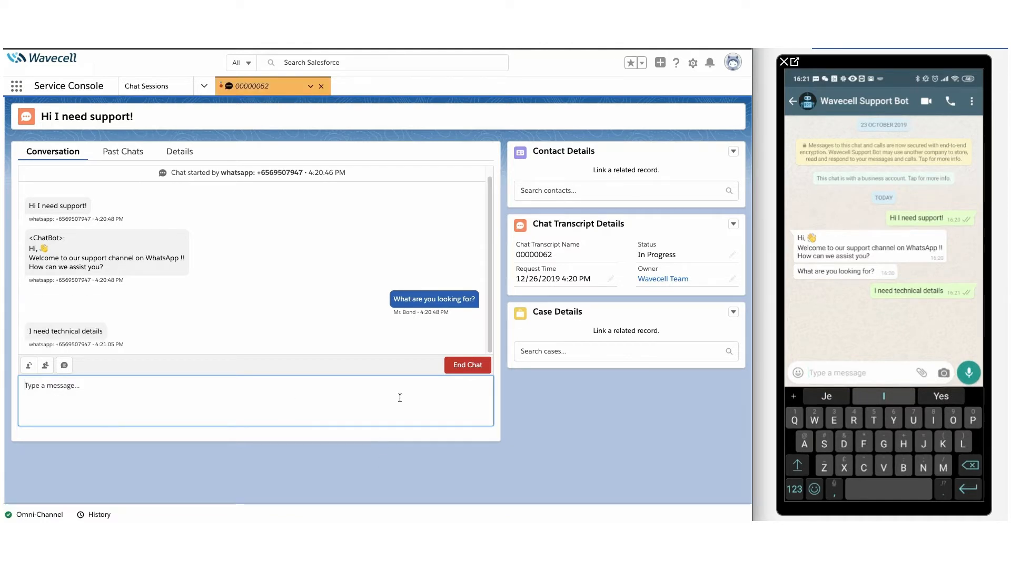
Step: Send the reply 'Sure, Happy to support you !' to the customer
type("Sure, Happy to")
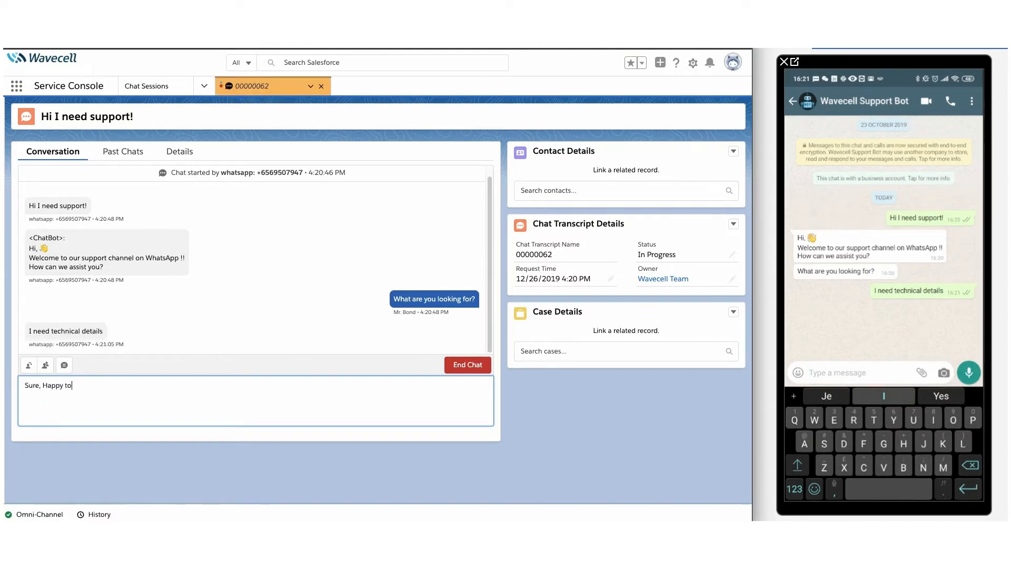
type("support you !")
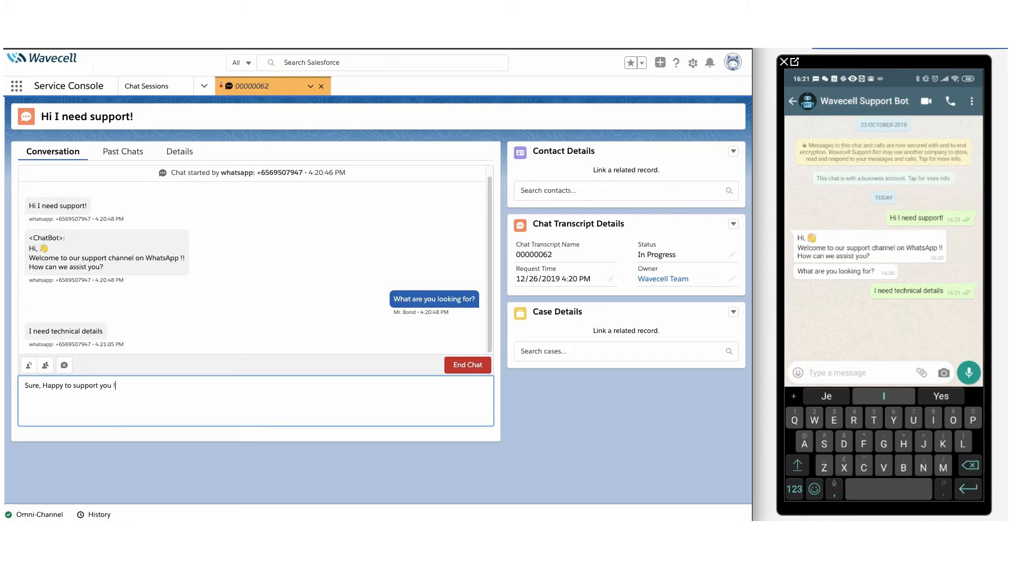
key("Return")
type("T")
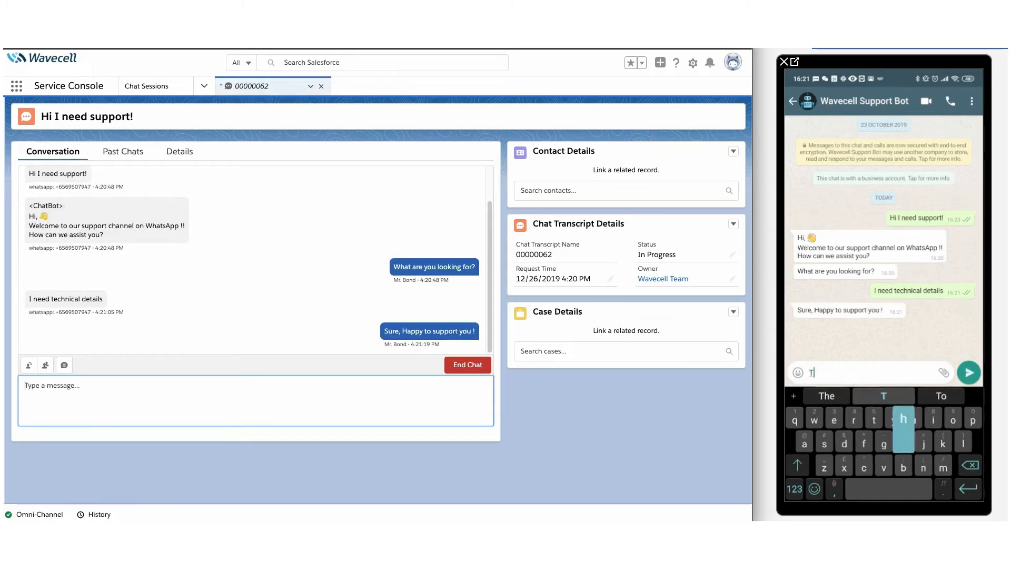
Step: Send the farewell message 'Have a nice day' to the customer
left_click(968, 372)
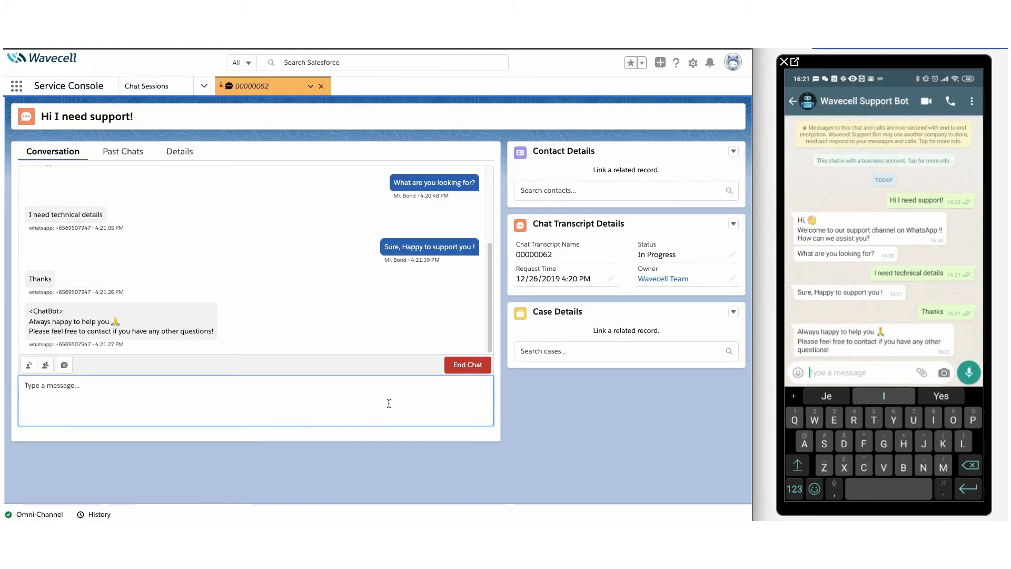
type("Have a ni")
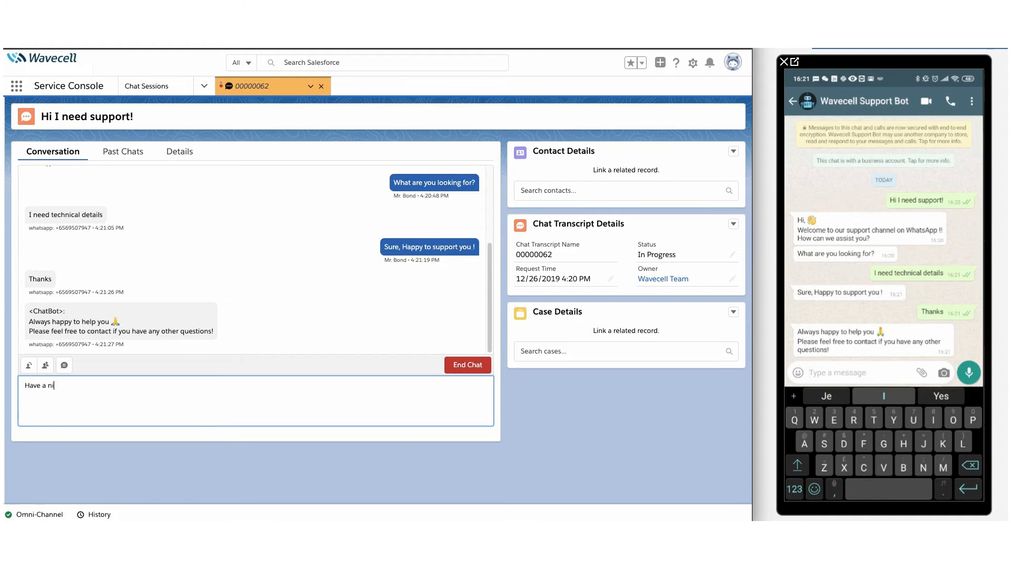
key("Return")
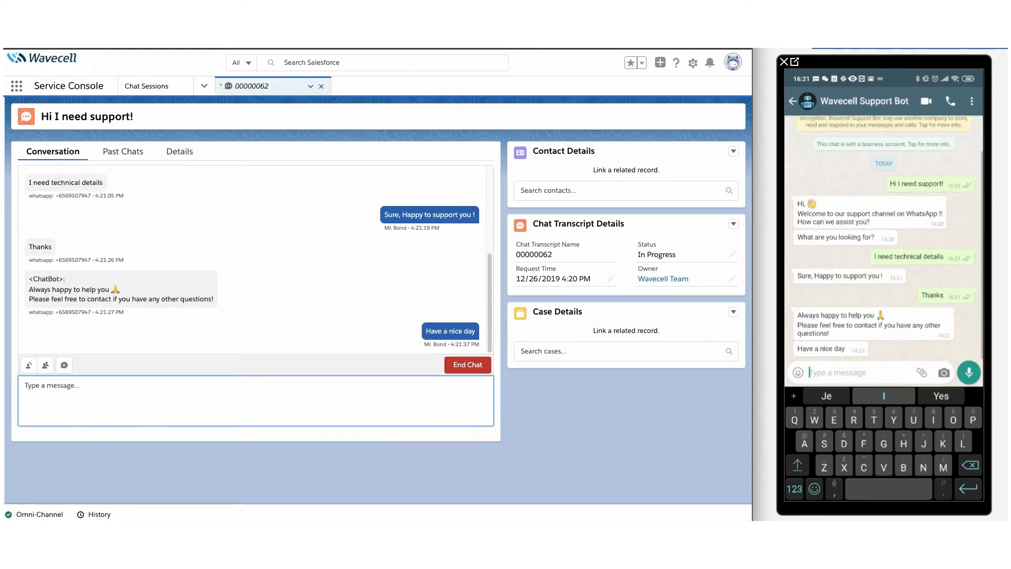
Step: End chat session 00000062 and confirm in the End Chat popup
left_click(467, 364)
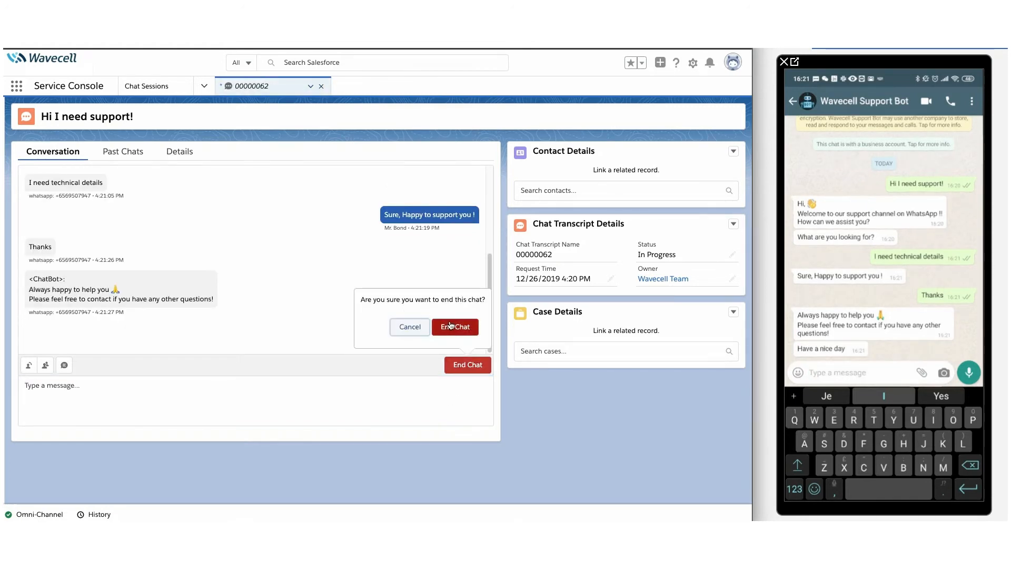
left_click(455, 326)
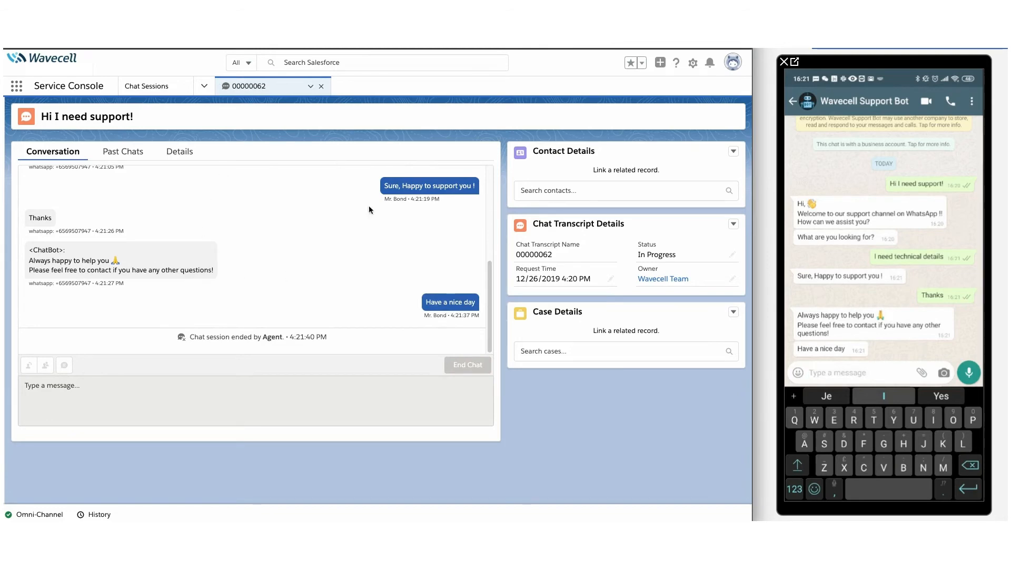